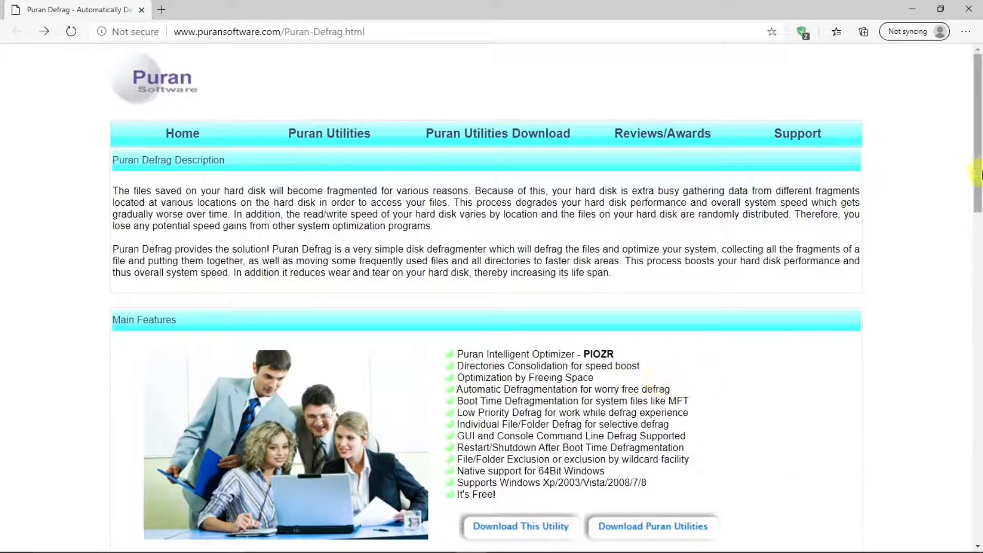
View the Puran Defrag product page on puransoftware.com in Edge
click(519, 526)
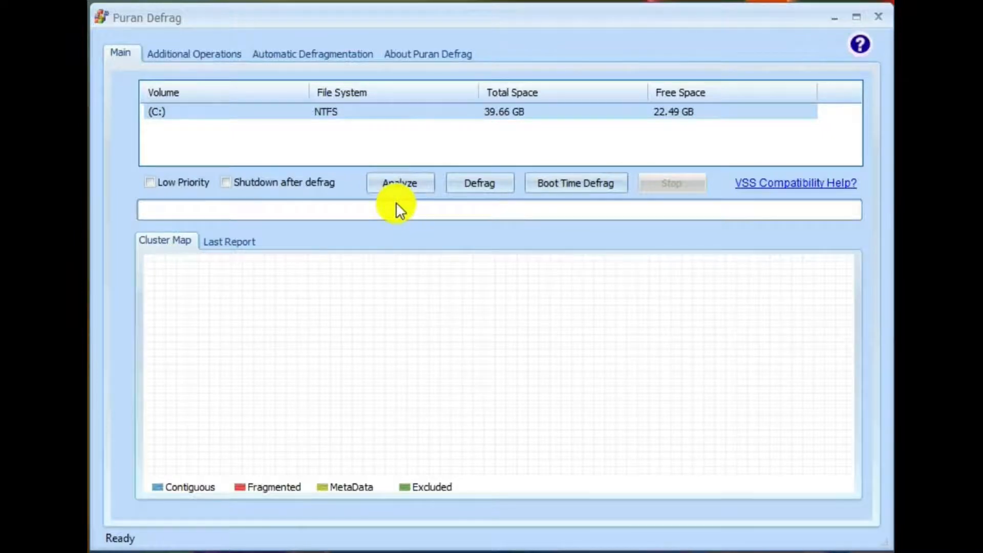
mouse_move(585, 182)
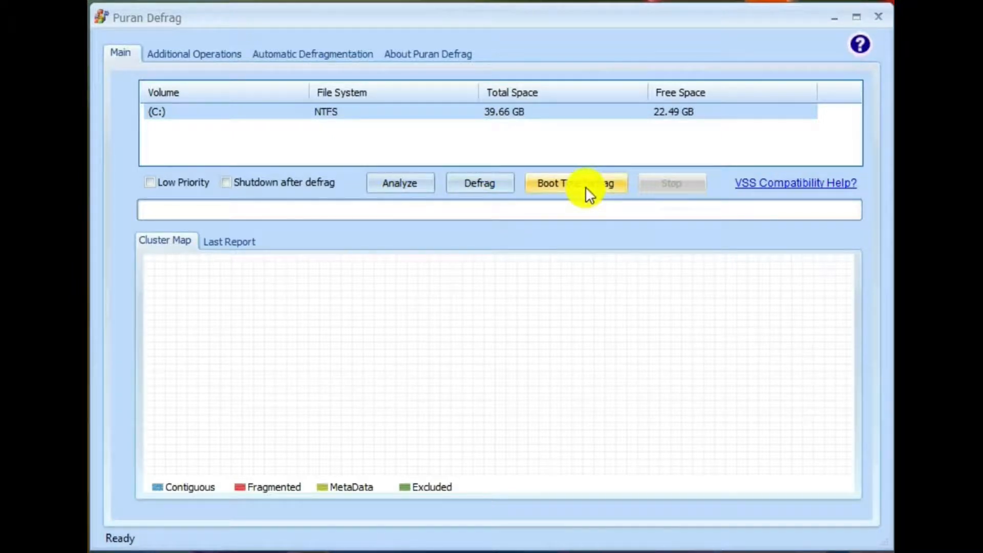
click(194, 53)
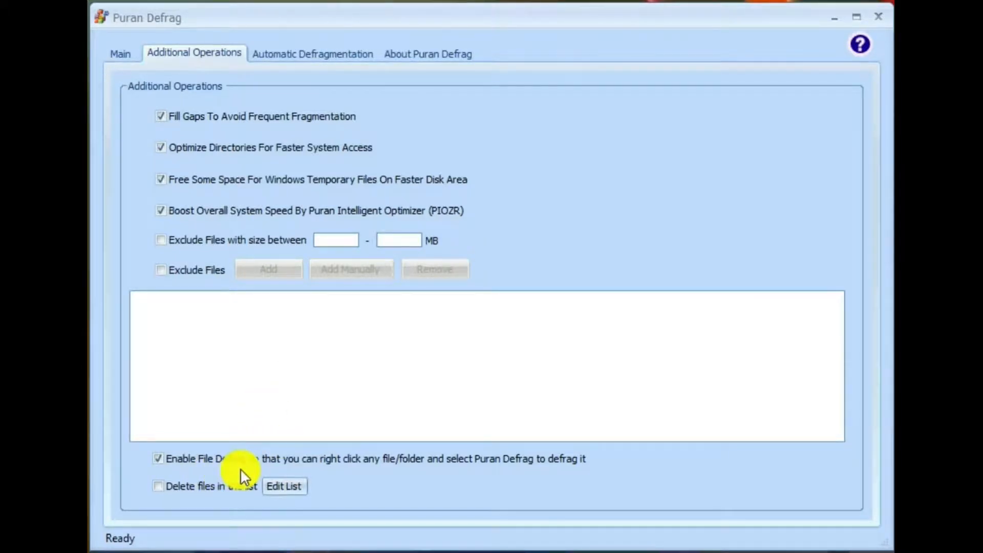
Switch to the Automatic Defragmentation tab after reviewing the enabled additional operations
click(311, 53)
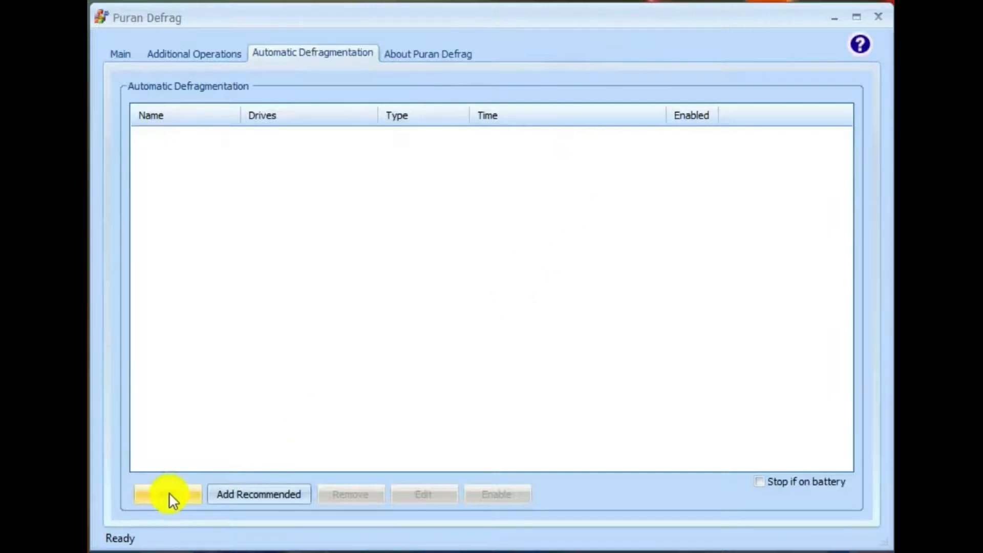
Show the About Puran Defrag information for Version 7.7 with its main features
click(428, 53)
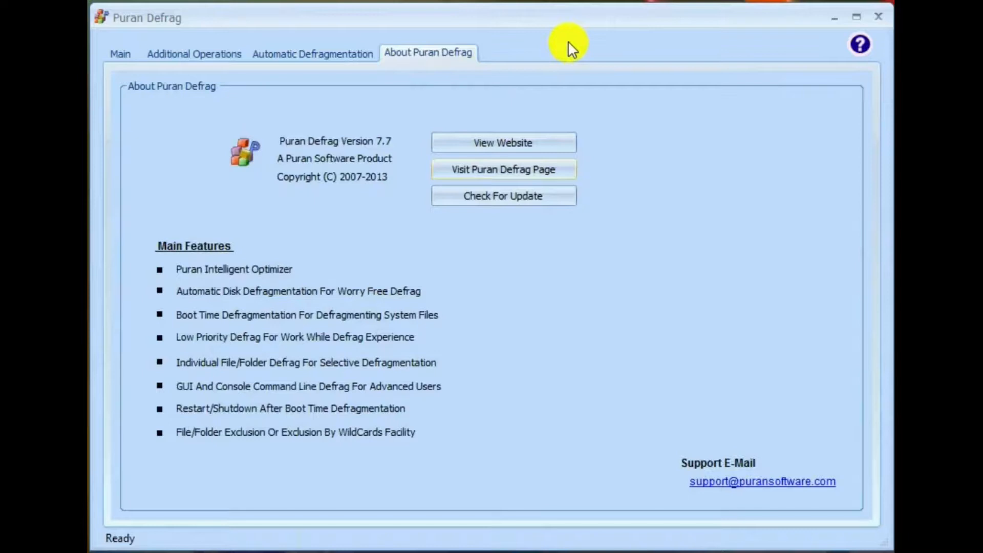